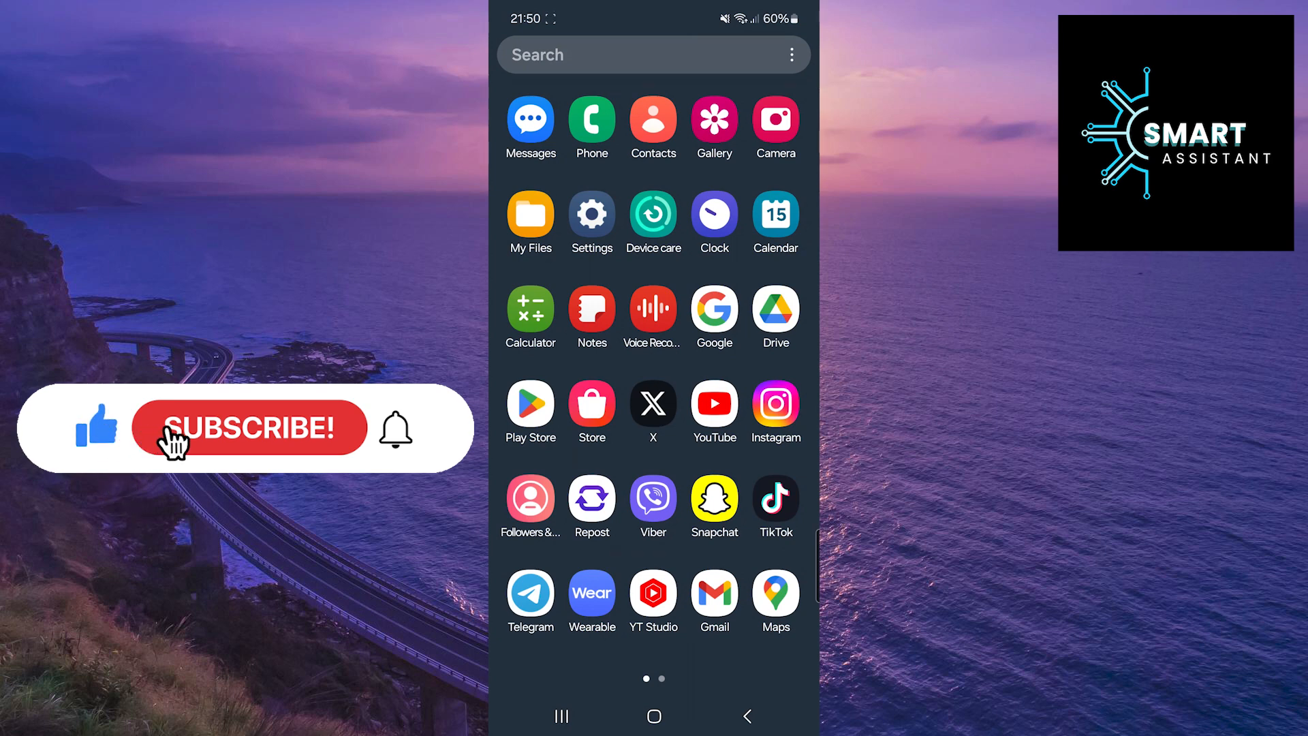
Step: Launch TikTok and go to your own profile showing the single Story post
{"action": "left_click", "coordinate": [250, 427]}
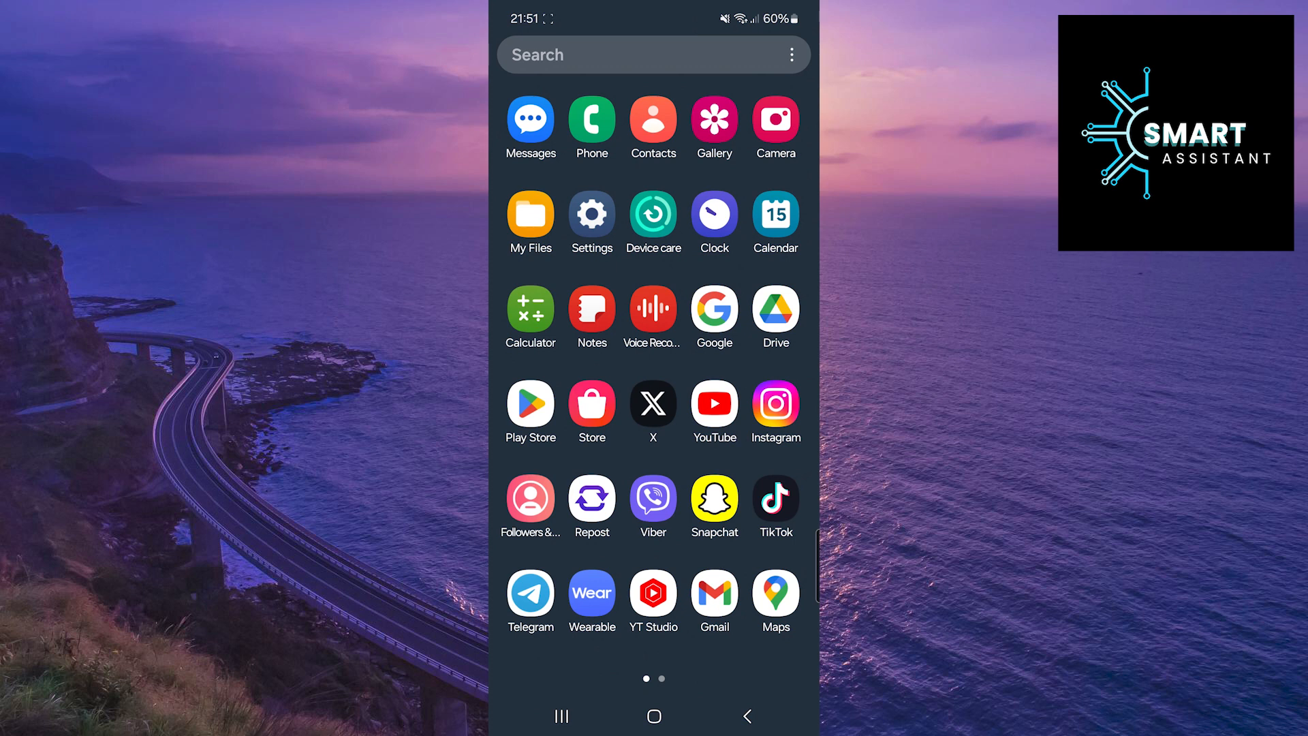
{"action": "left_click", "coordinate": [774, 496]}
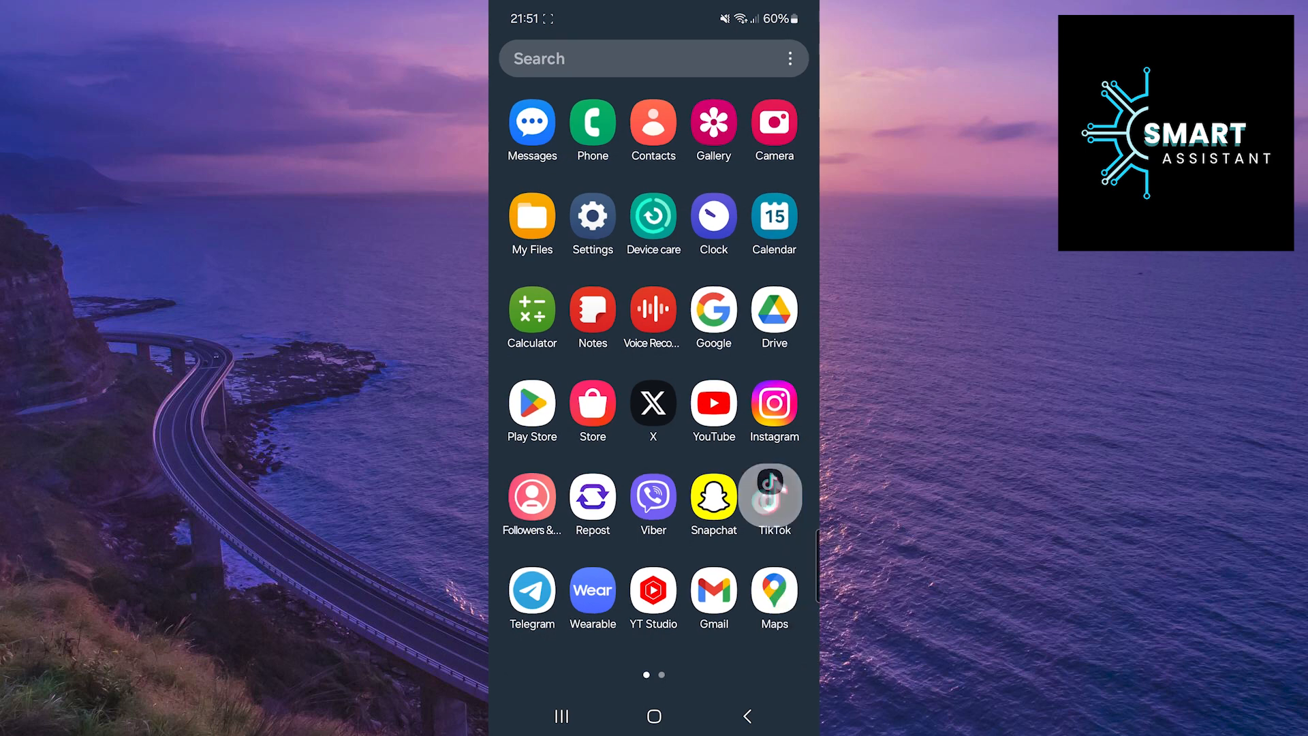
{"action": "left_click", "coordinate": [770, 492]}
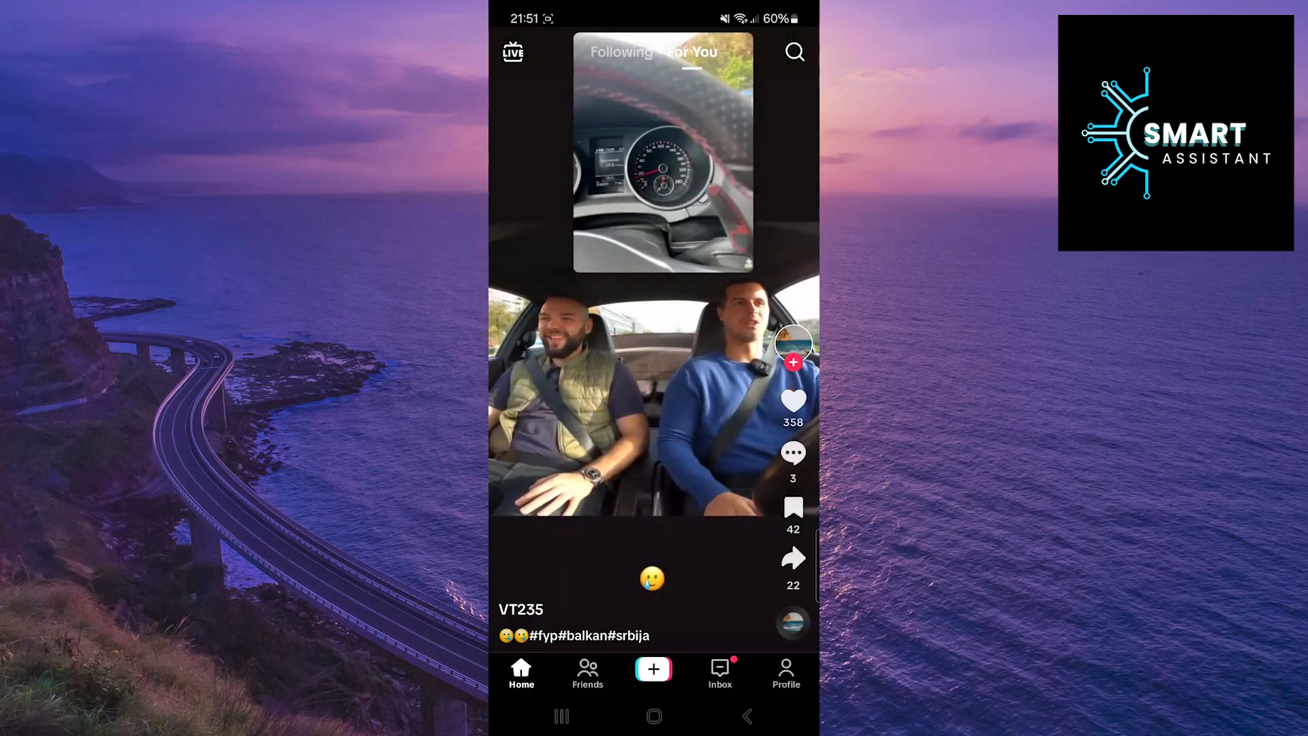
{"action": "left_click", "coordinate": [785, 673]}
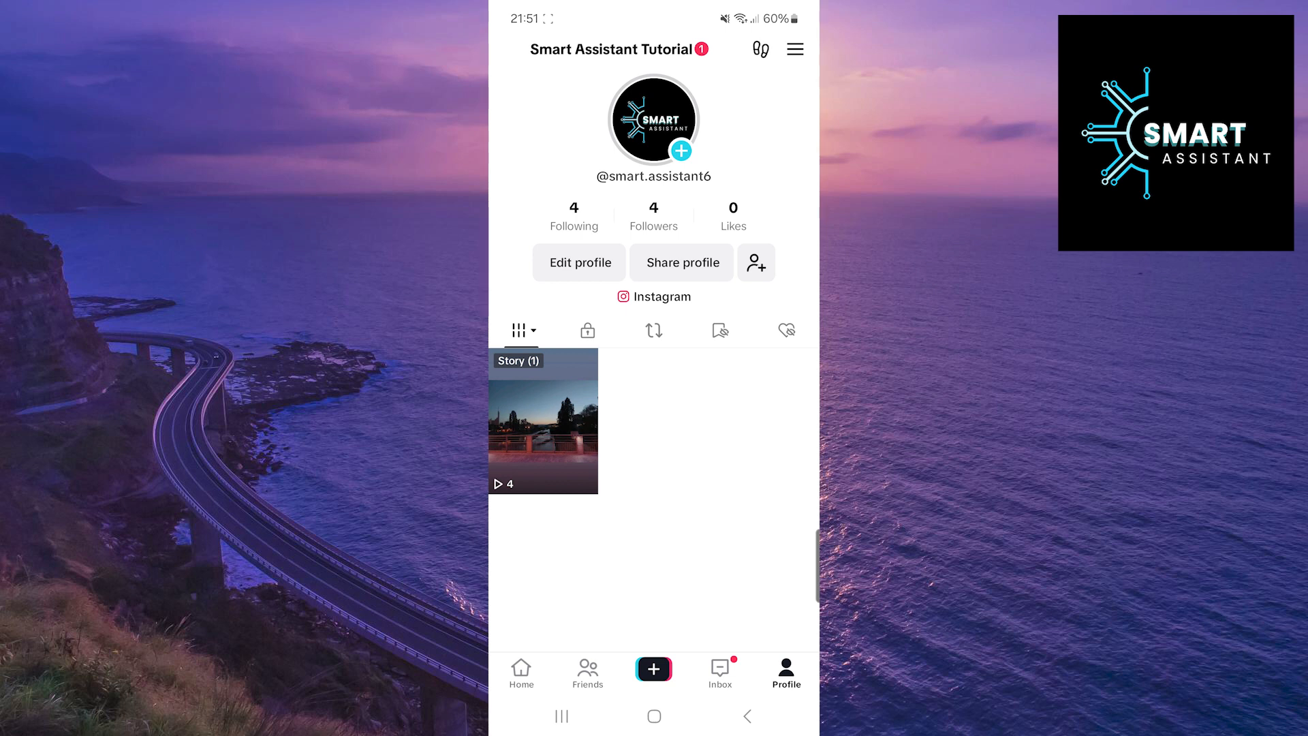
Step: Delete the posted Story via the share menu and confirm the removal
{"action": "left_click", "coordinate": [542, 421]}
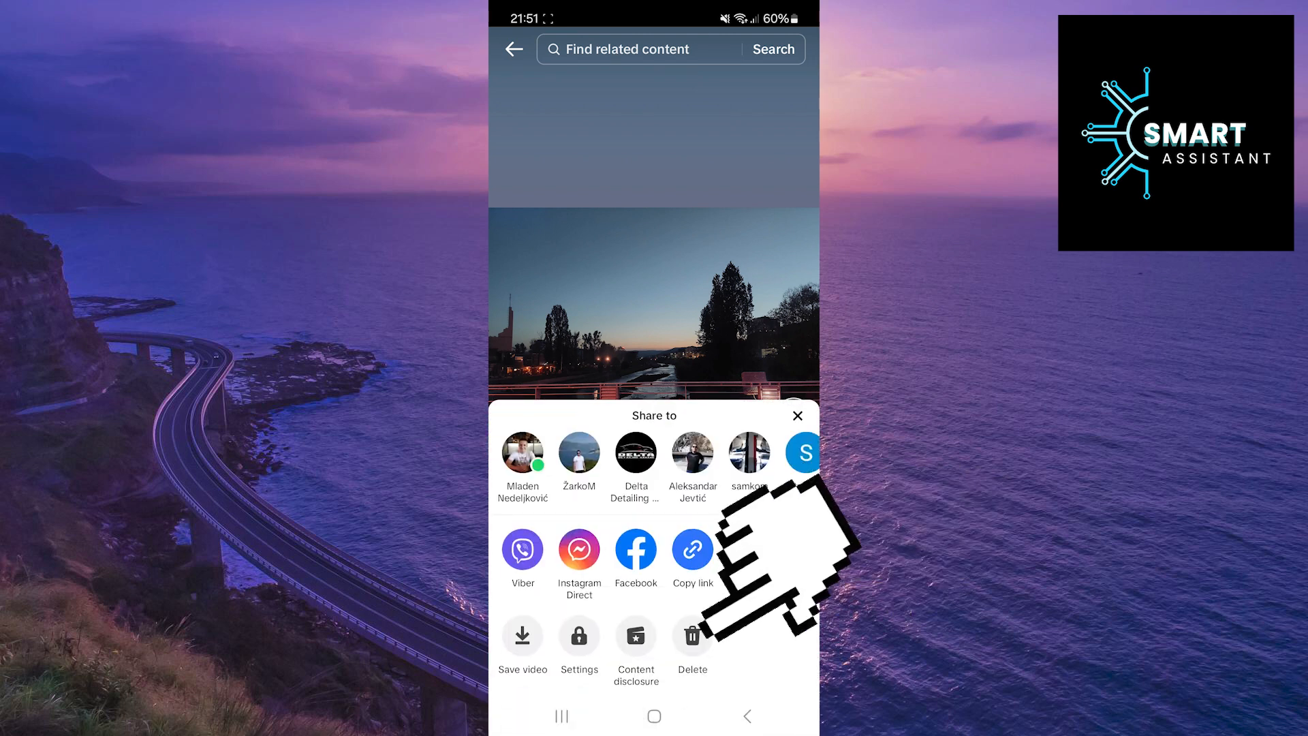
{"action": "left_click", "coordinate": [693, 636]}
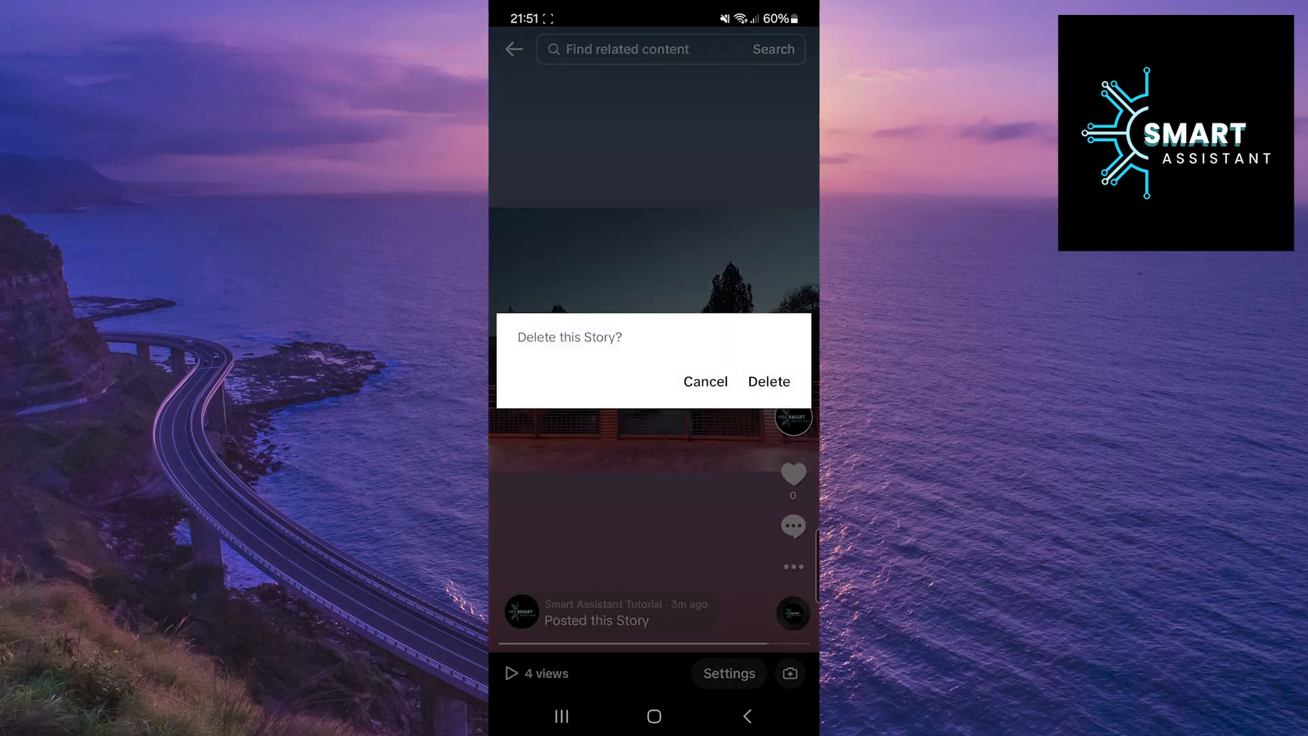
{"action": "left_click", "coordinate": [704, 382]}
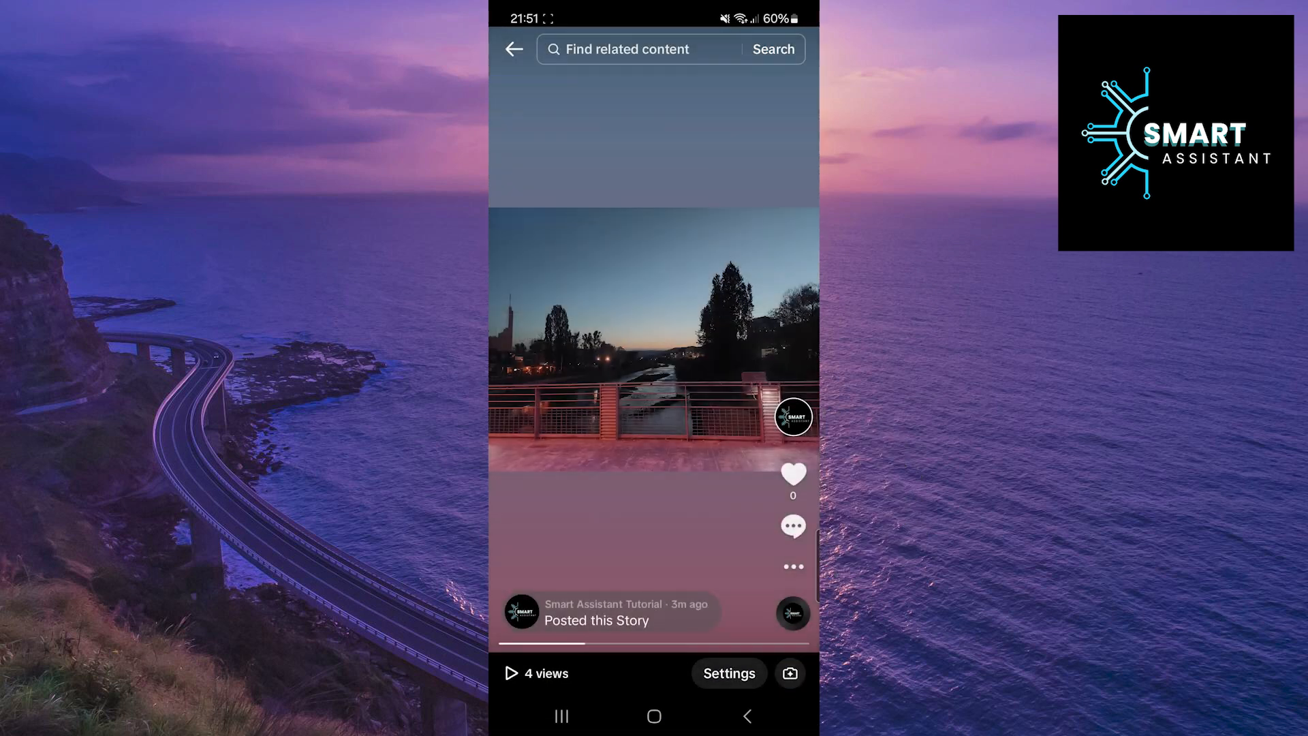